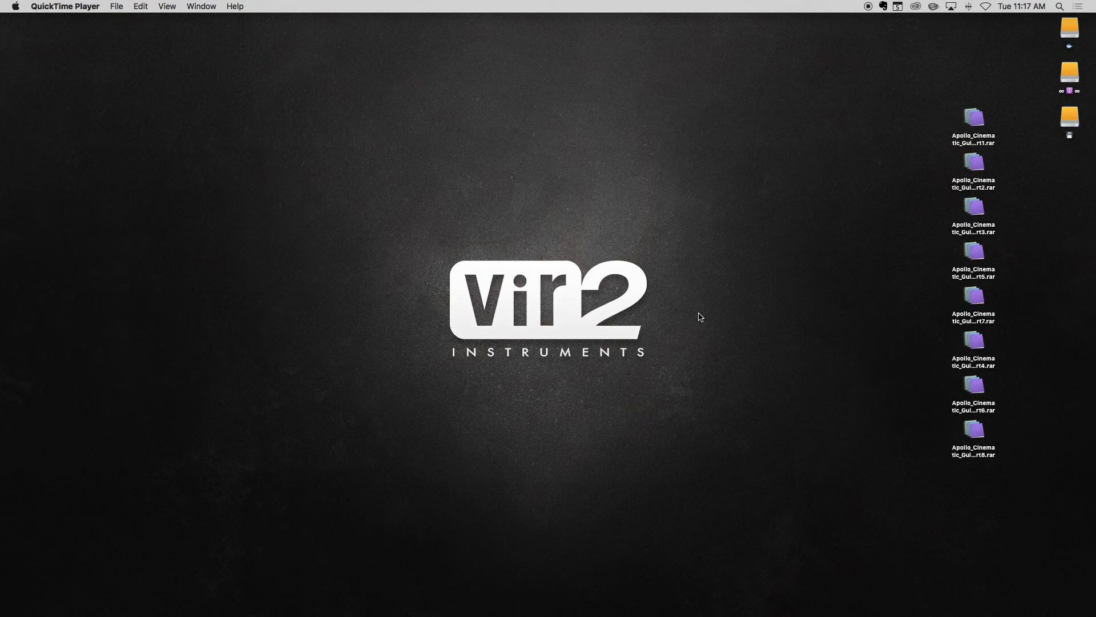
mouse_move(942, 126)
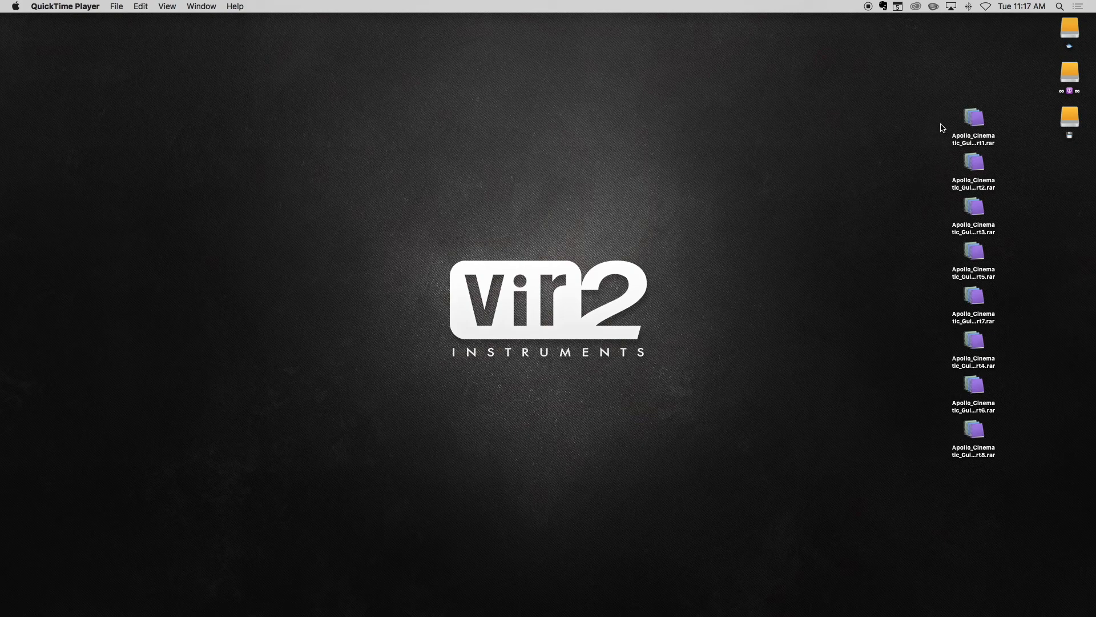
mouse_move(948, 432)
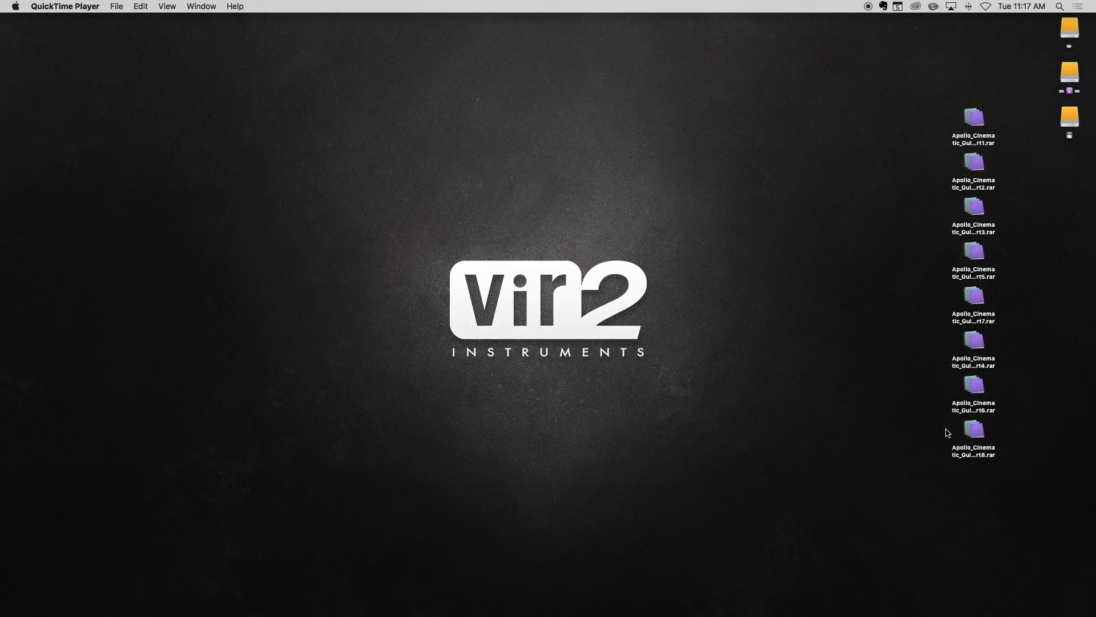
mouse_move(947, 441)
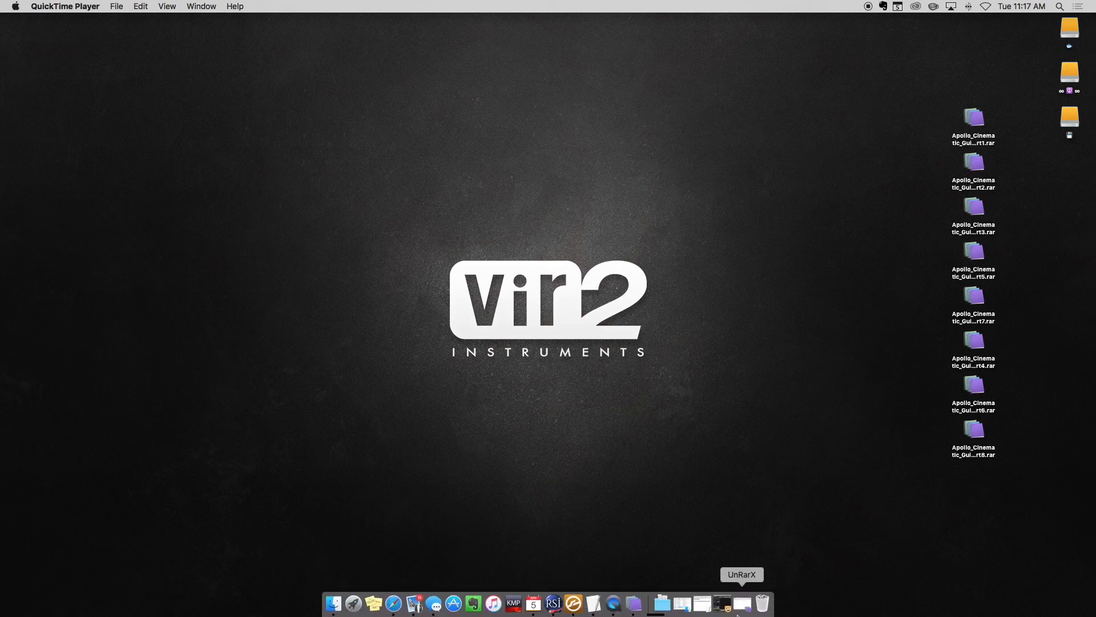
Launch UnRarX and extract the eight-part Apollo Cinematic Guitars archive to the desktop
left_click(741, 603)
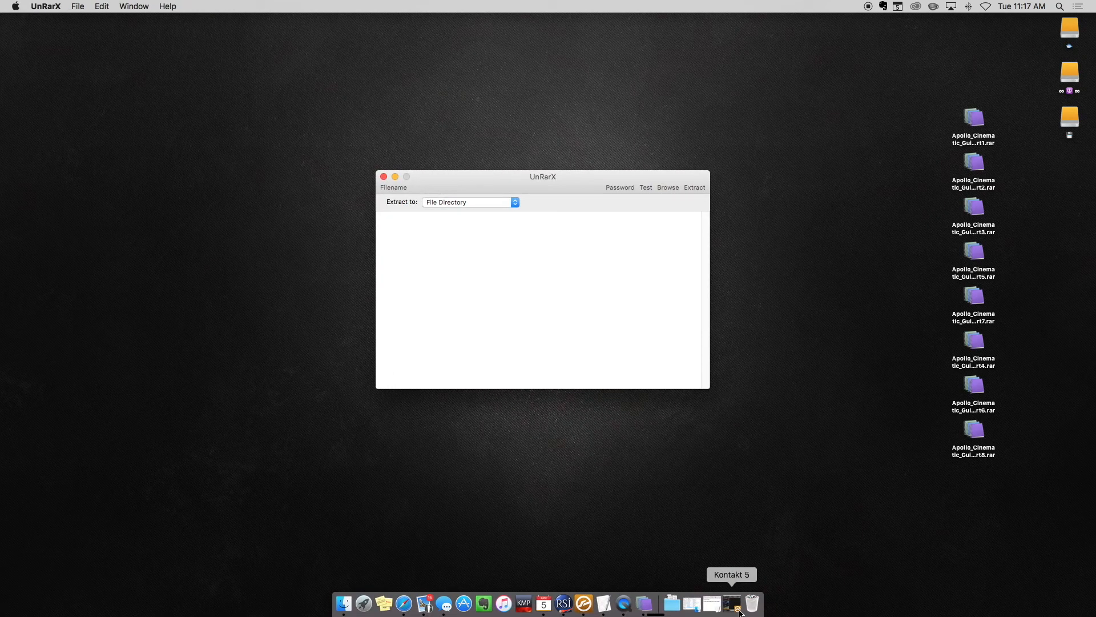
mouse_move(827, 470)
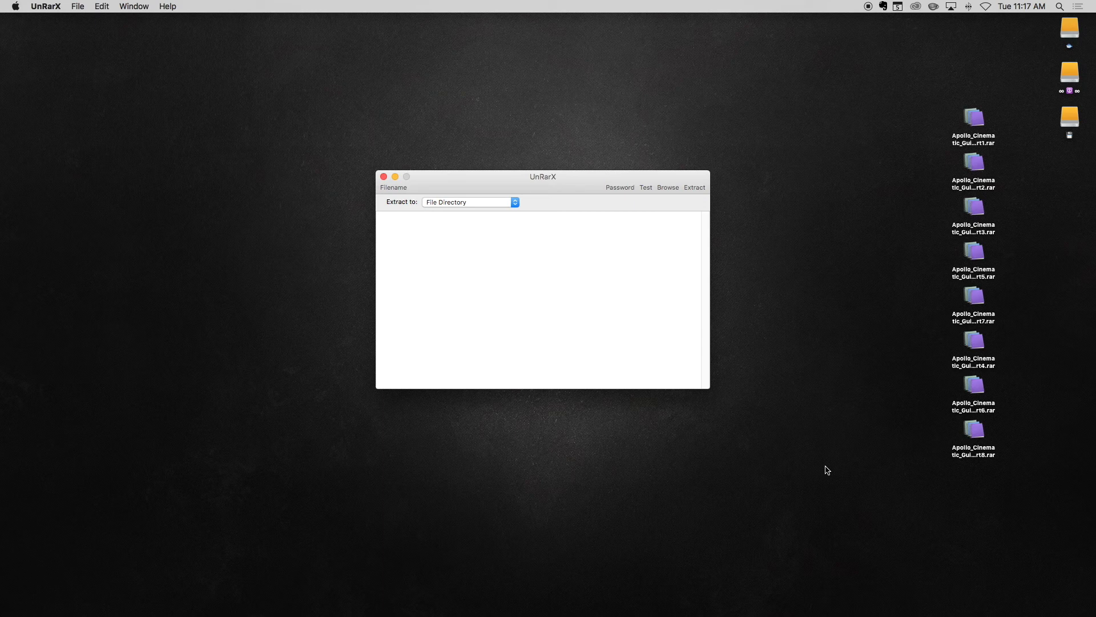
left_click(973, 118)
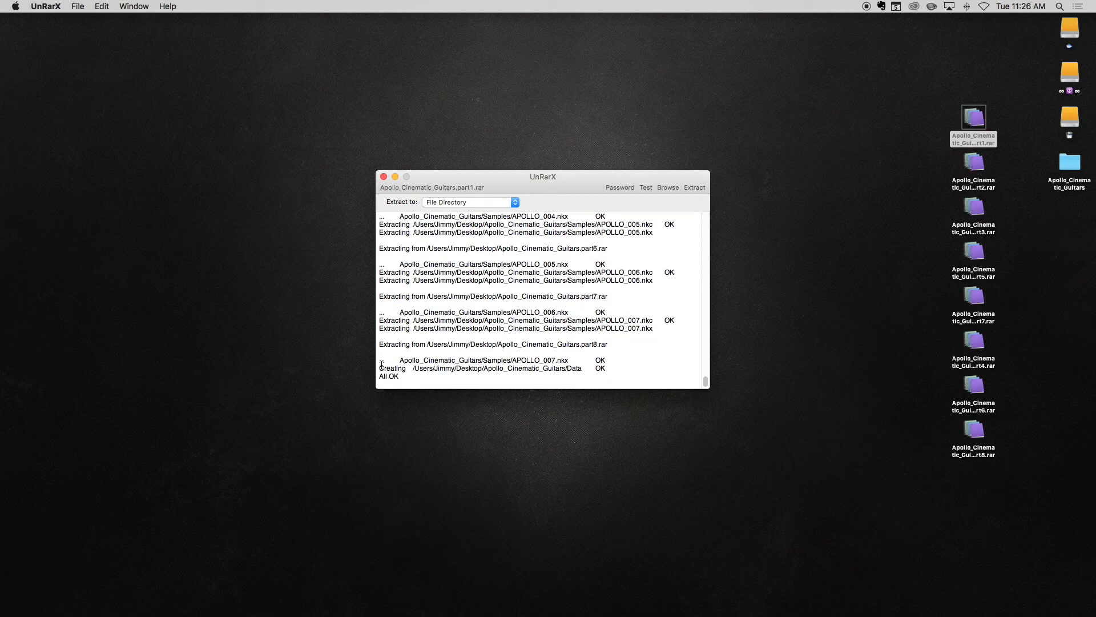
mouse_move(399, 204)
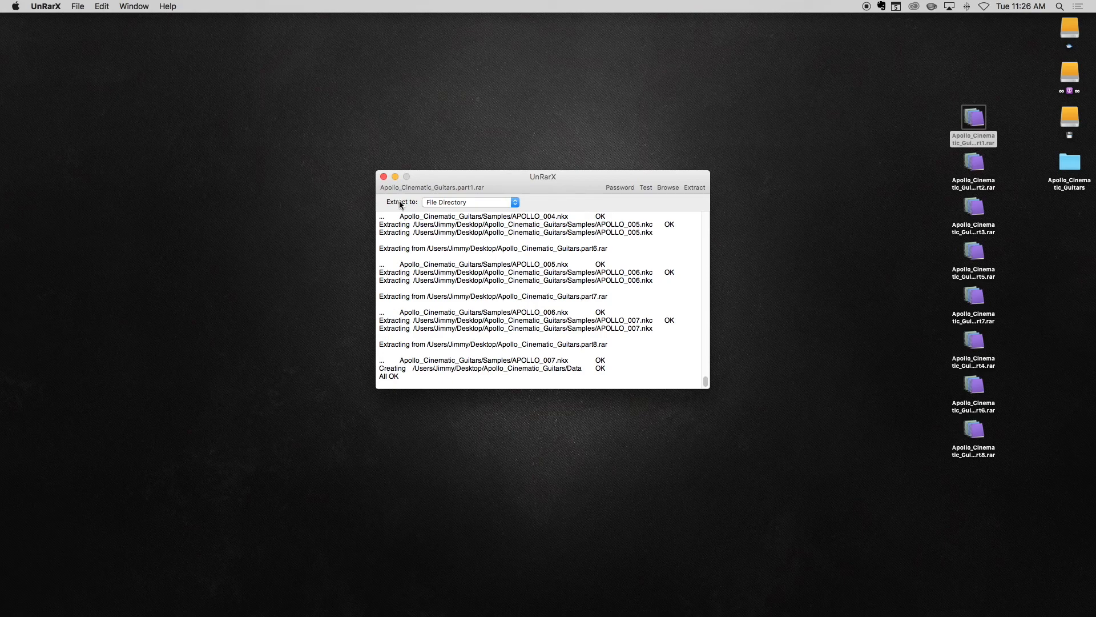
Close the UnRarX window after extraction completes
left_click(382, 176)
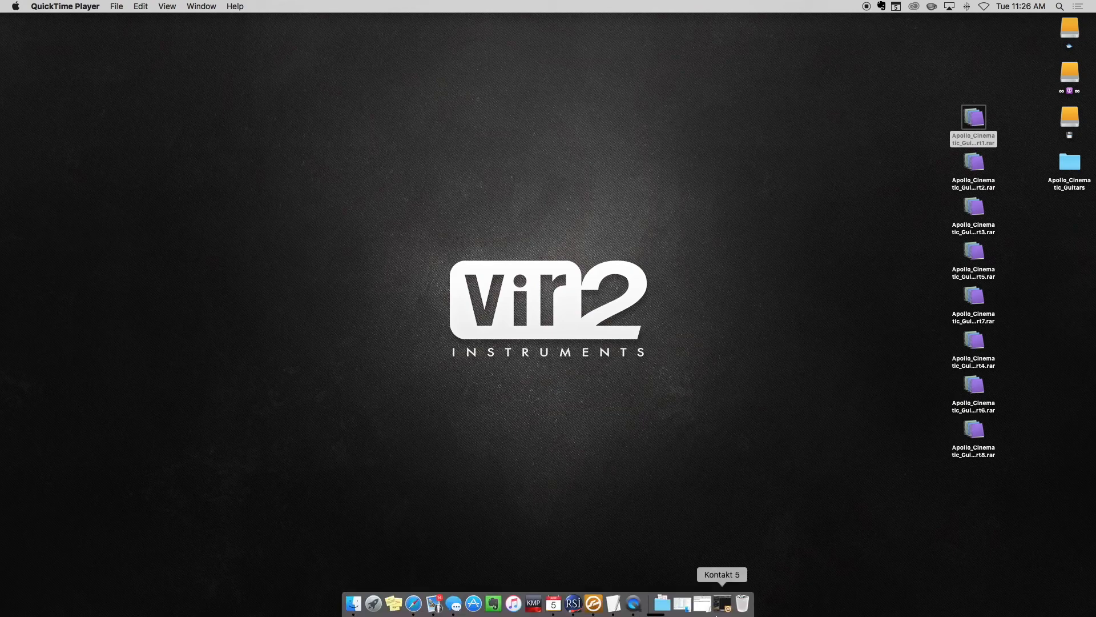
mouse_move(682, 603)
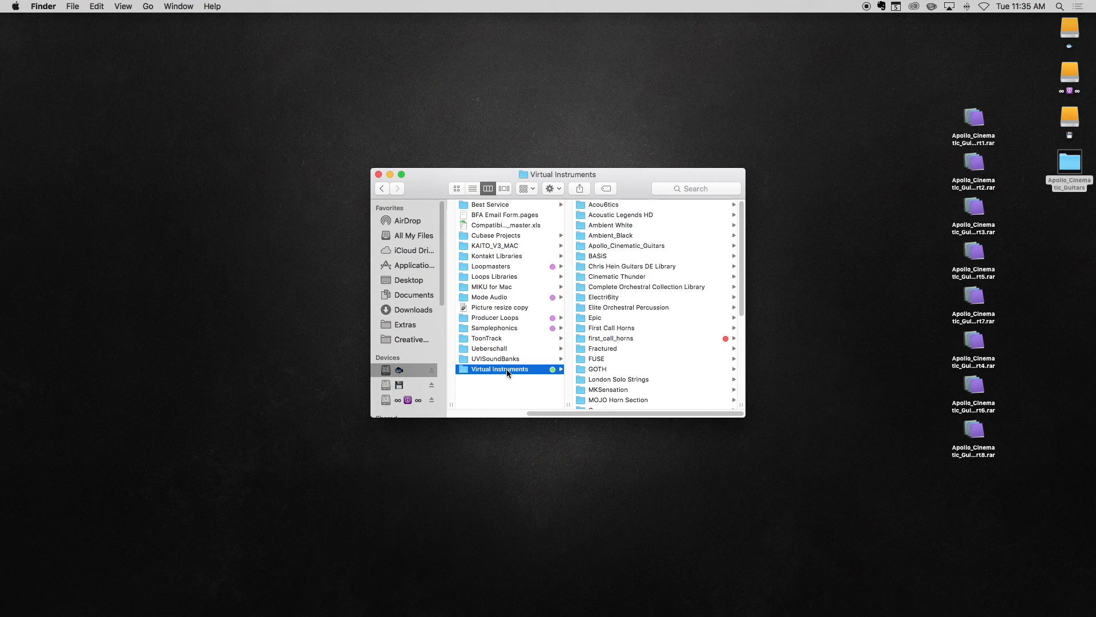
mouse_move(345, 128)
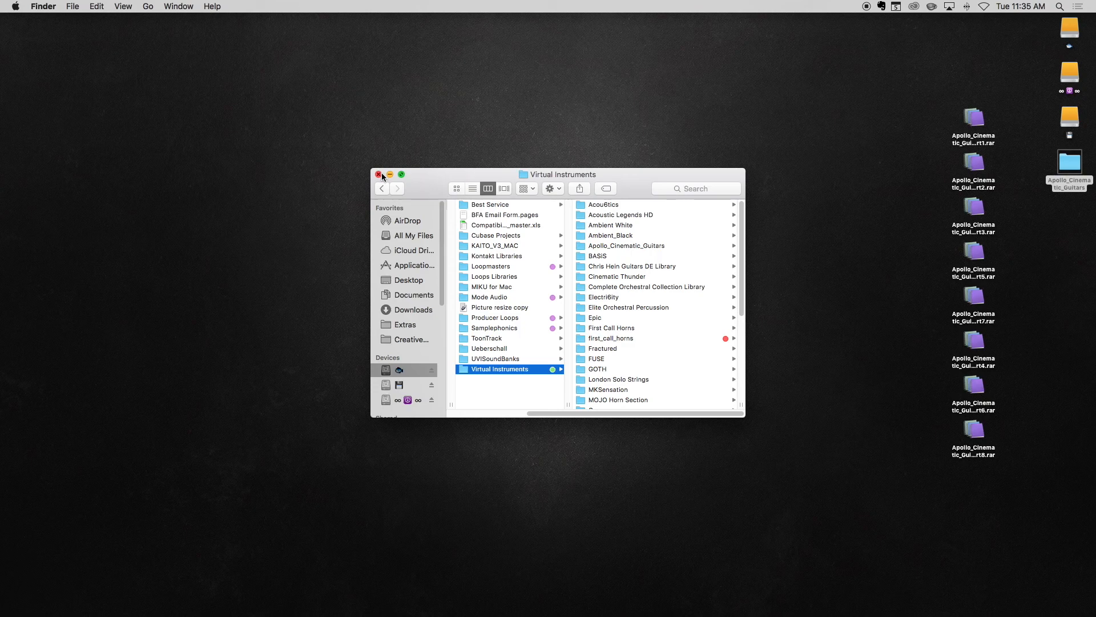
Close the Virtual Instruments Finder window, returning to the desktop
left_click(379, 173)
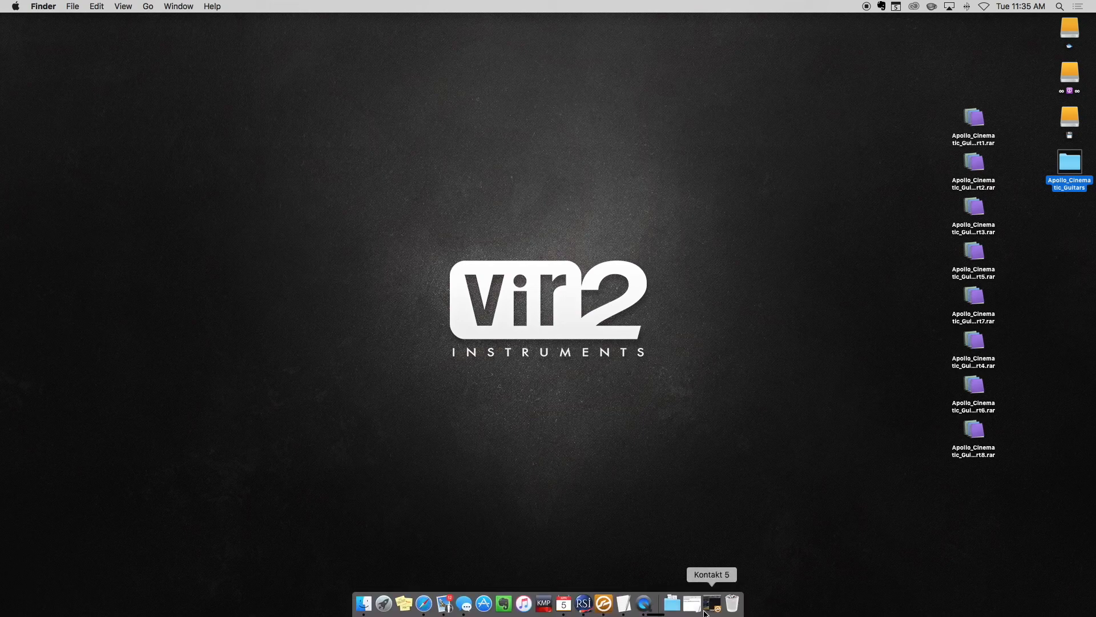
Launch Kontakt 5 from the Dock to show its Libraries list
left_click(712, 603)
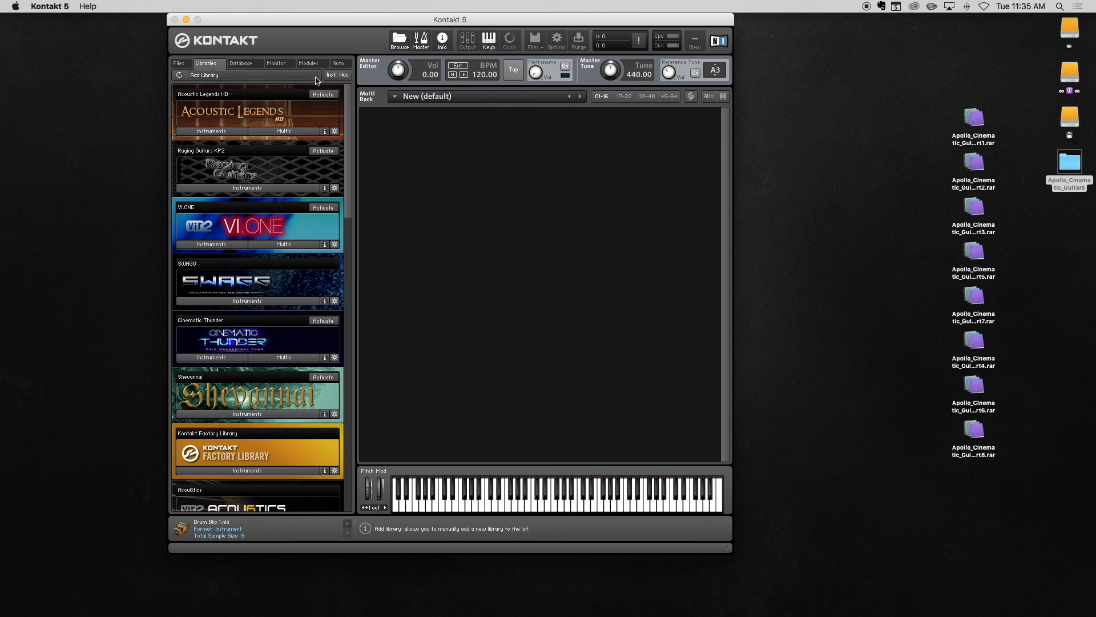
Add Virtual Instruments > Apollo_Cinematic_Guitars as a new Kontakt library
left_click(203, 75)
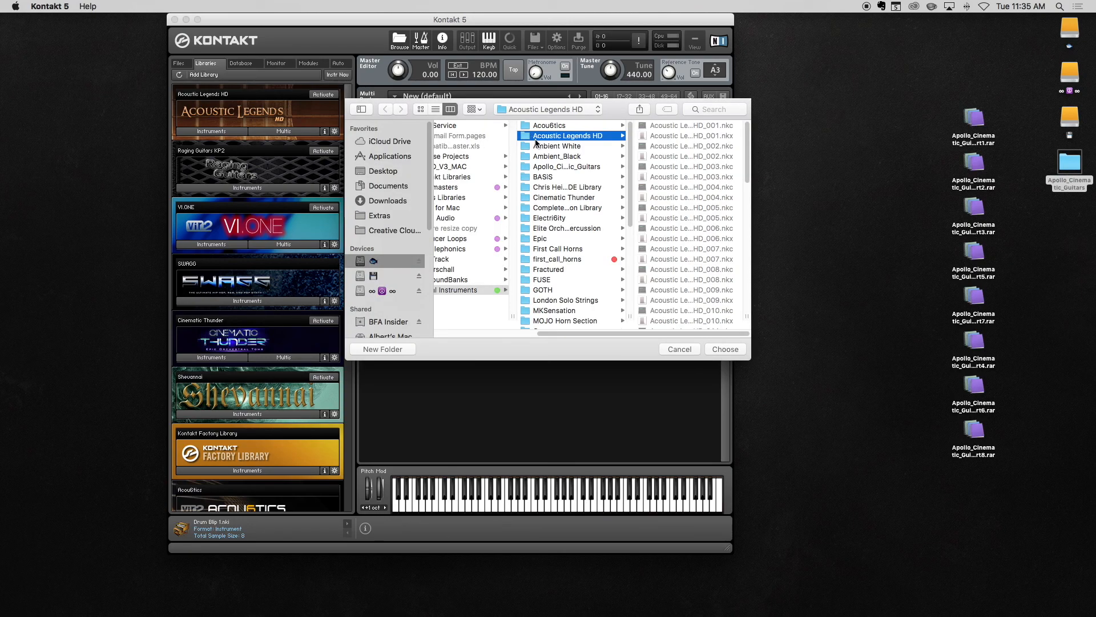
mouse_move(547, 171)
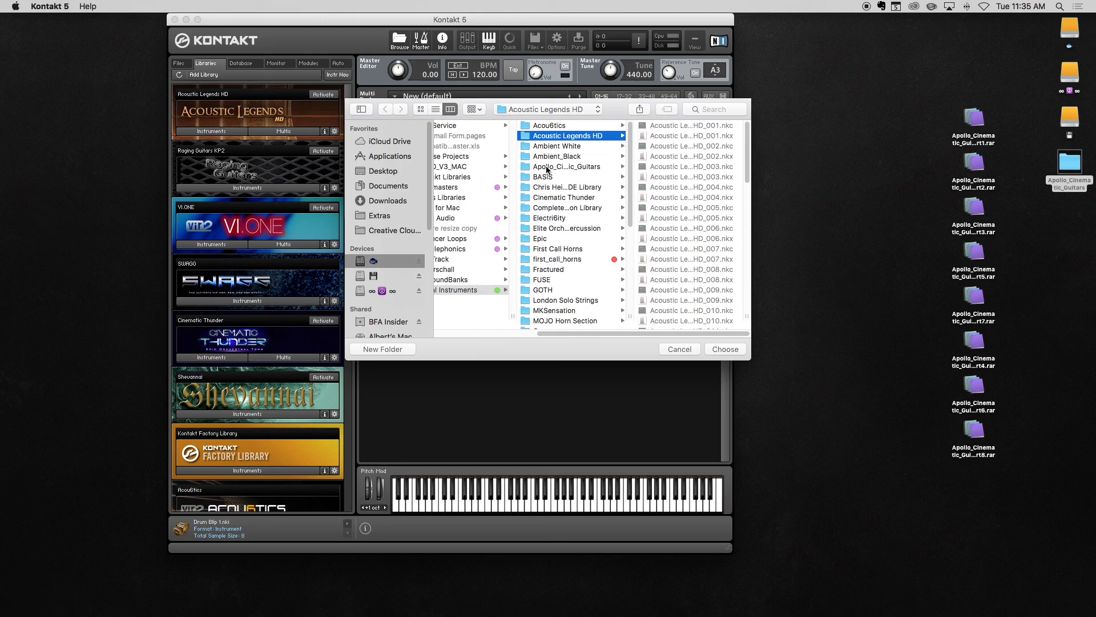
left_click(566, 166)
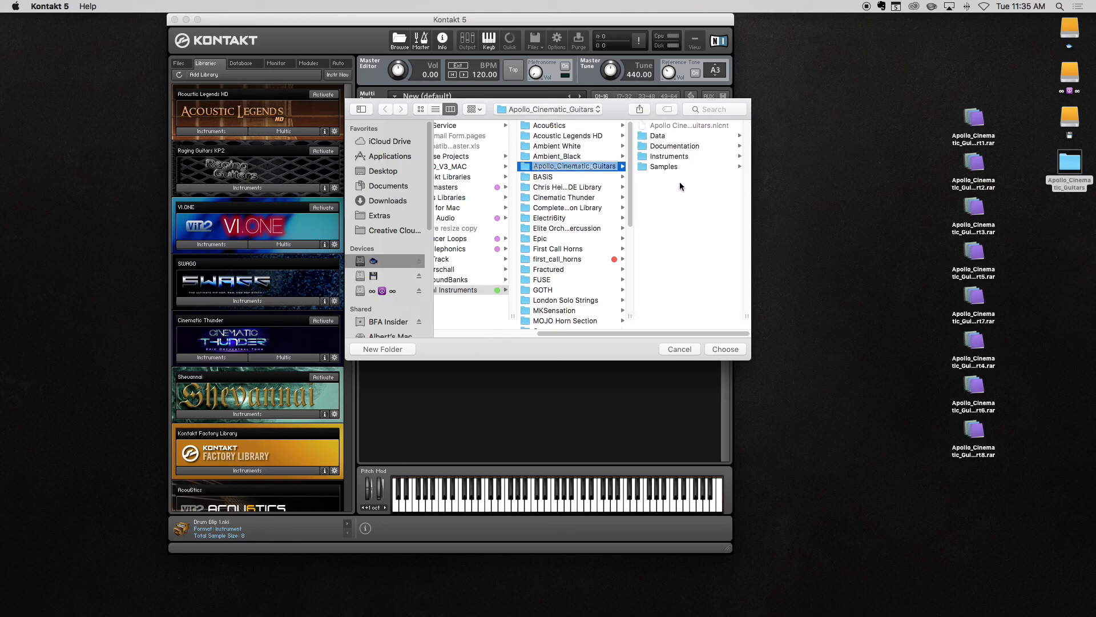
left_click(657, 135)
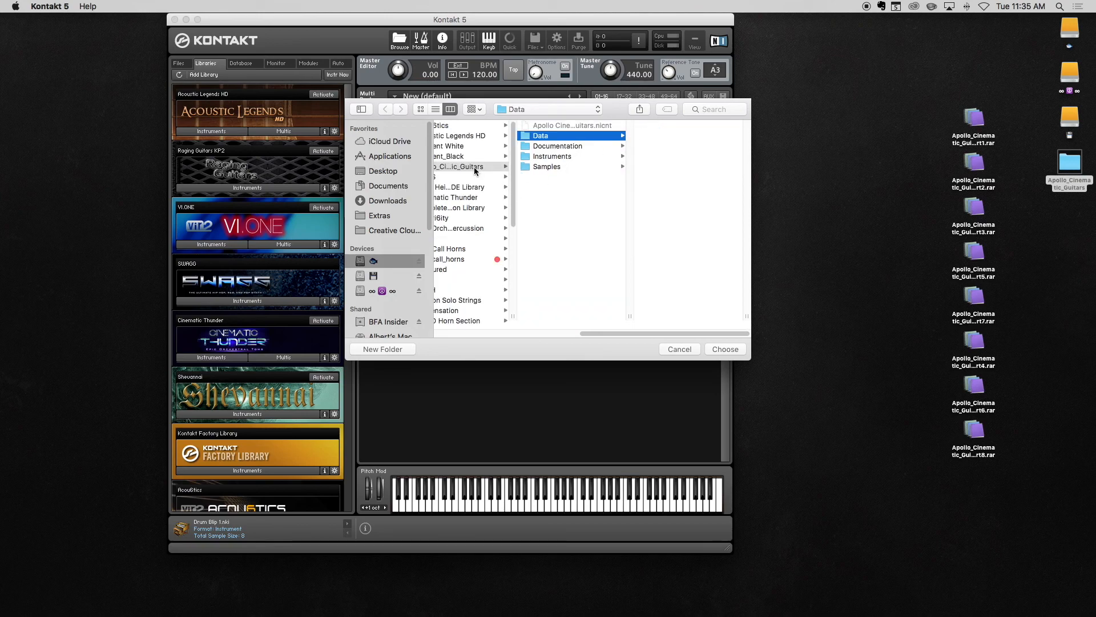
left_click(468, 167)
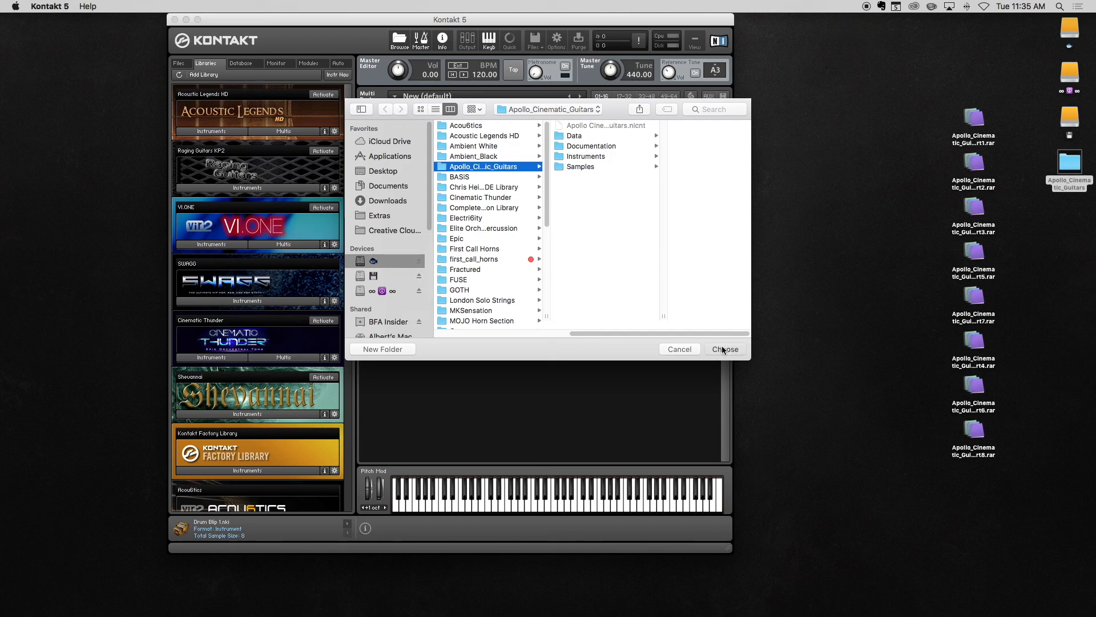
left_click(725, 349)
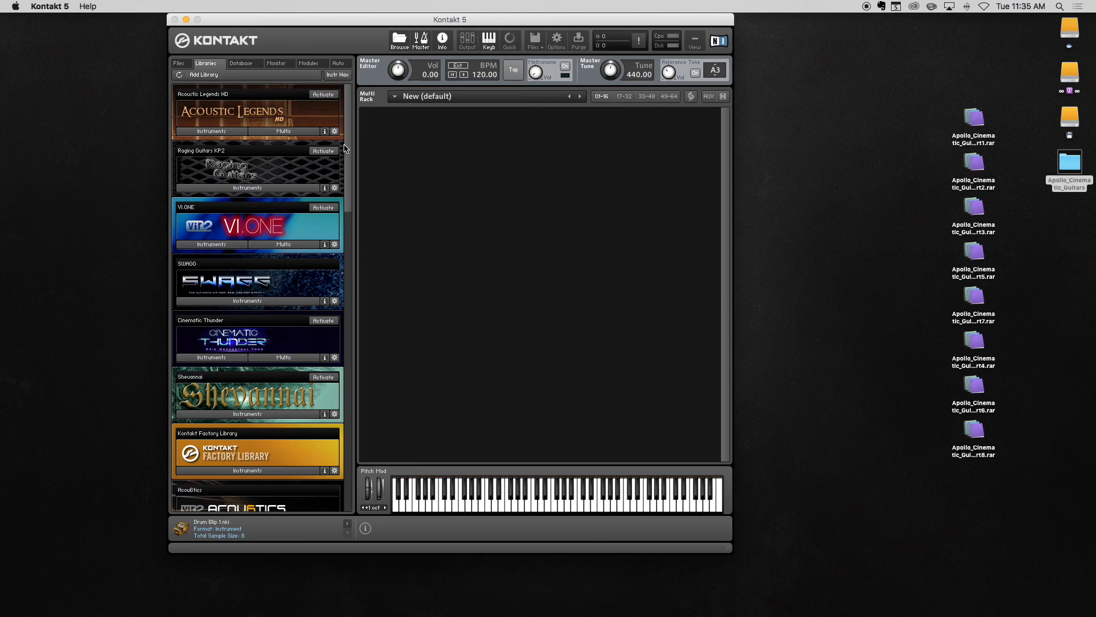
scroll("down", 3)
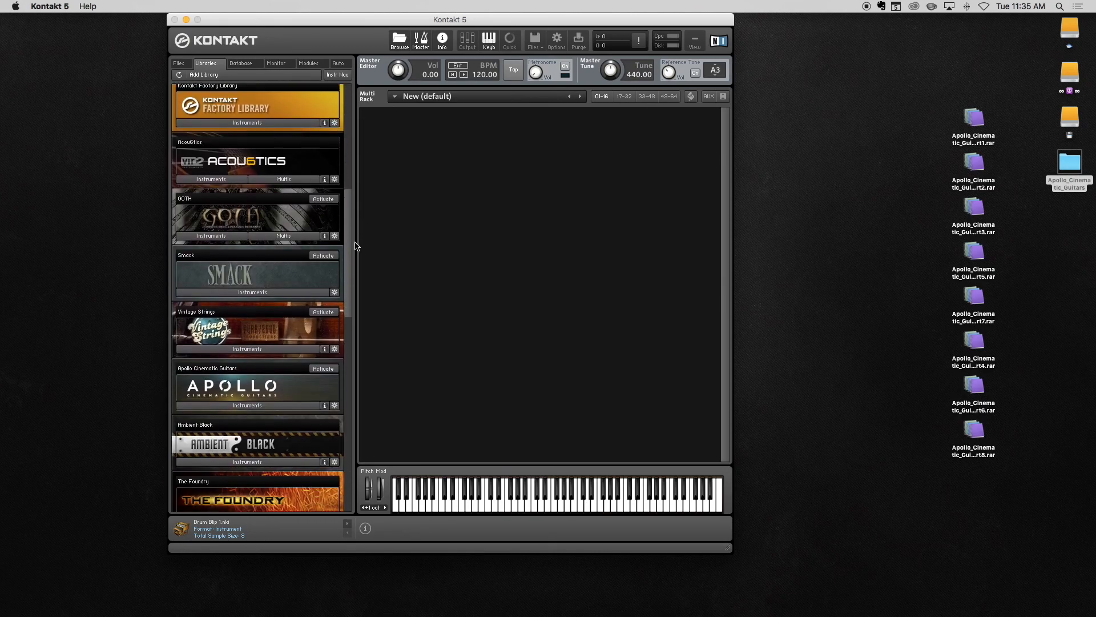
scroll("down", 3)
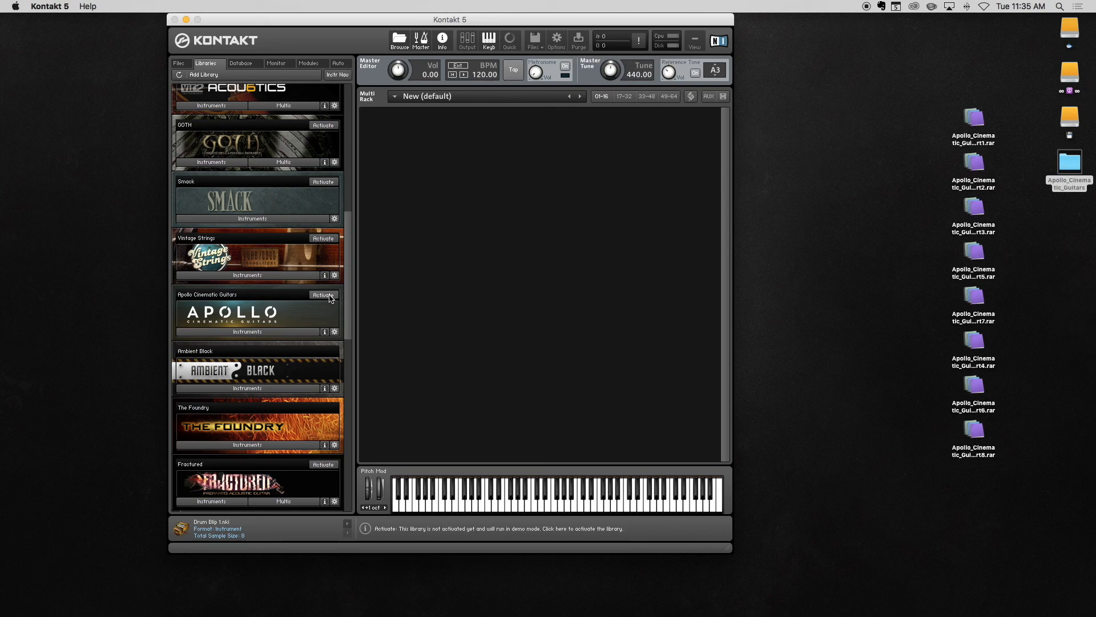
Activate Apollo Cinematic Guitars with its serial and load Pads.nki into the rack
left_click(323, 295)
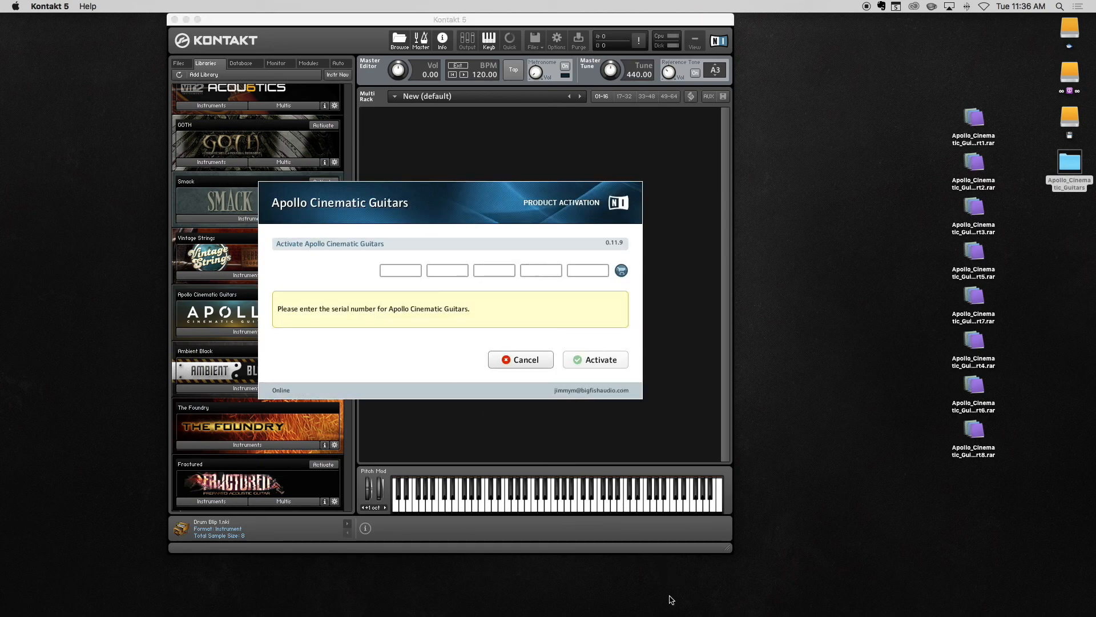
mouse_move(670, 597)
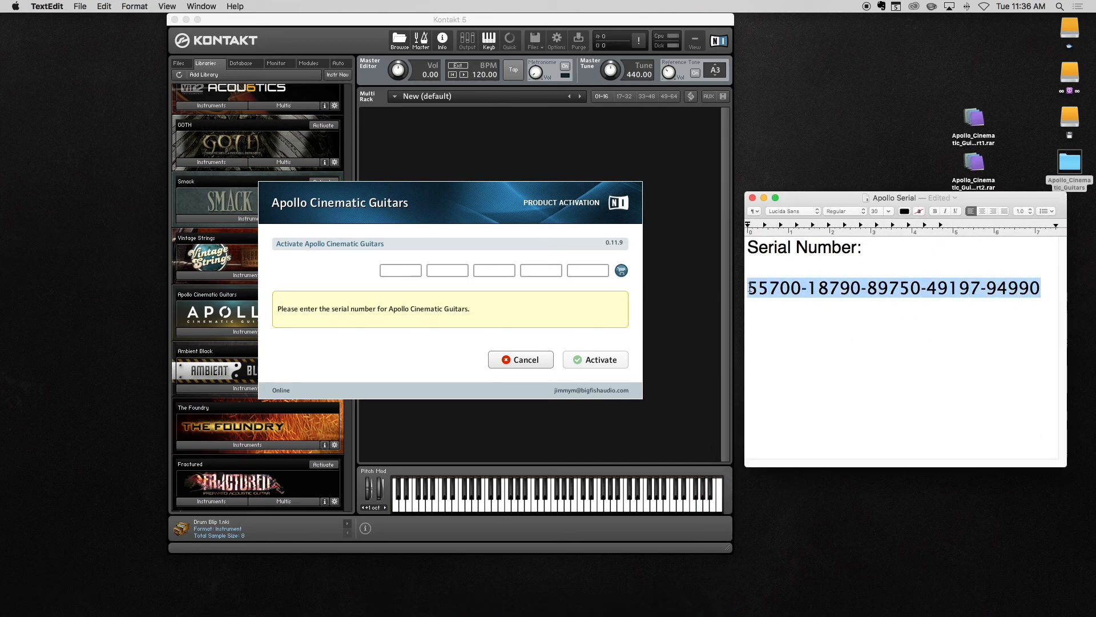
mouse_move(401, 270)
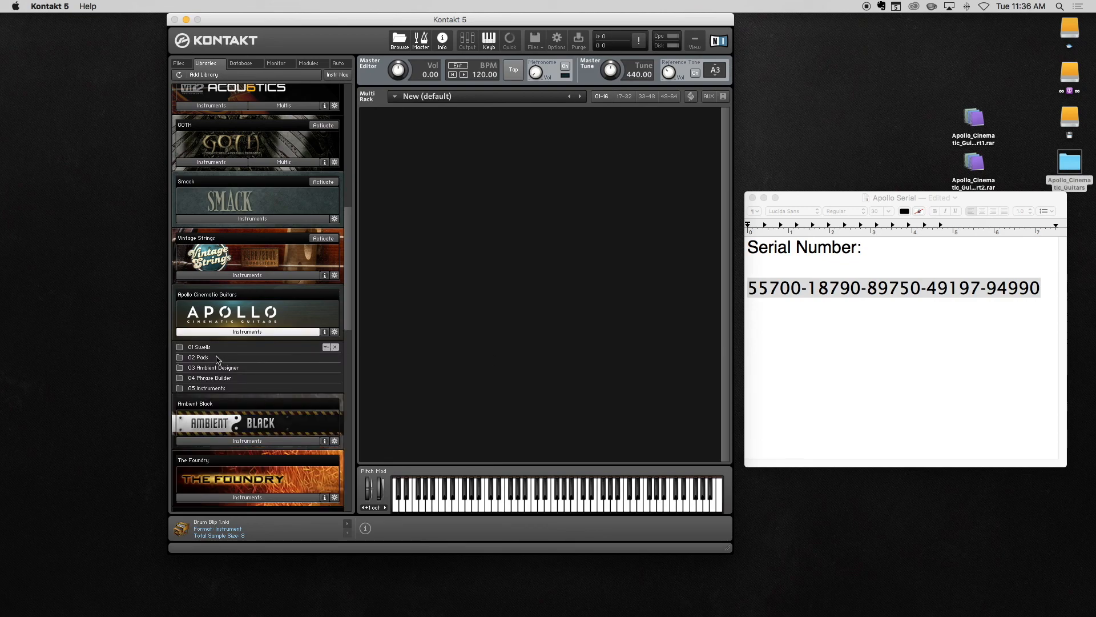
double_click(199, 357)
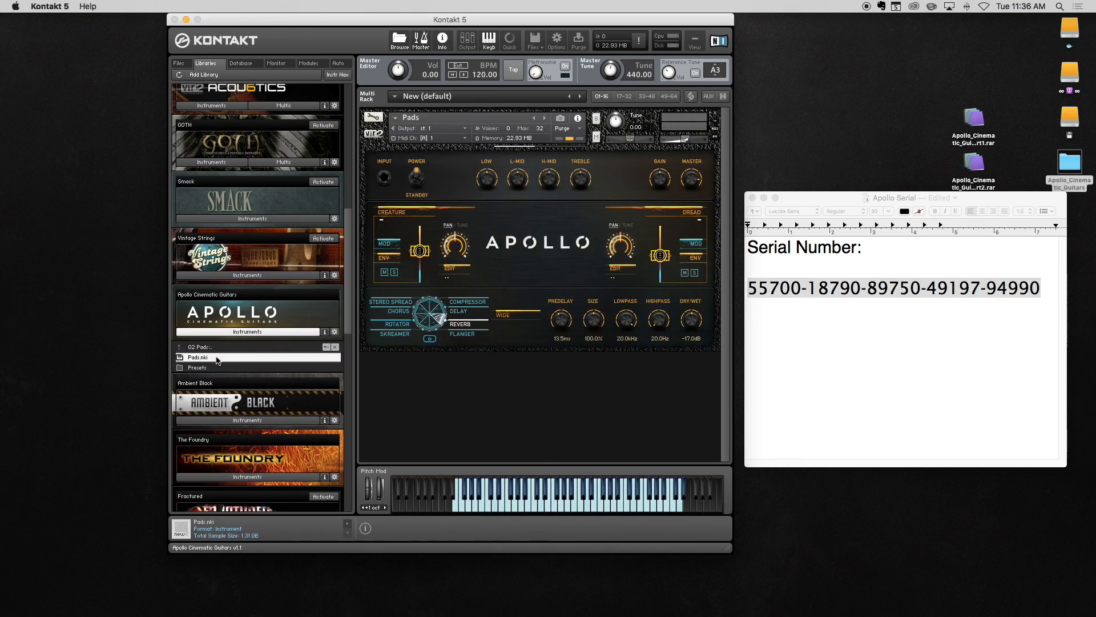